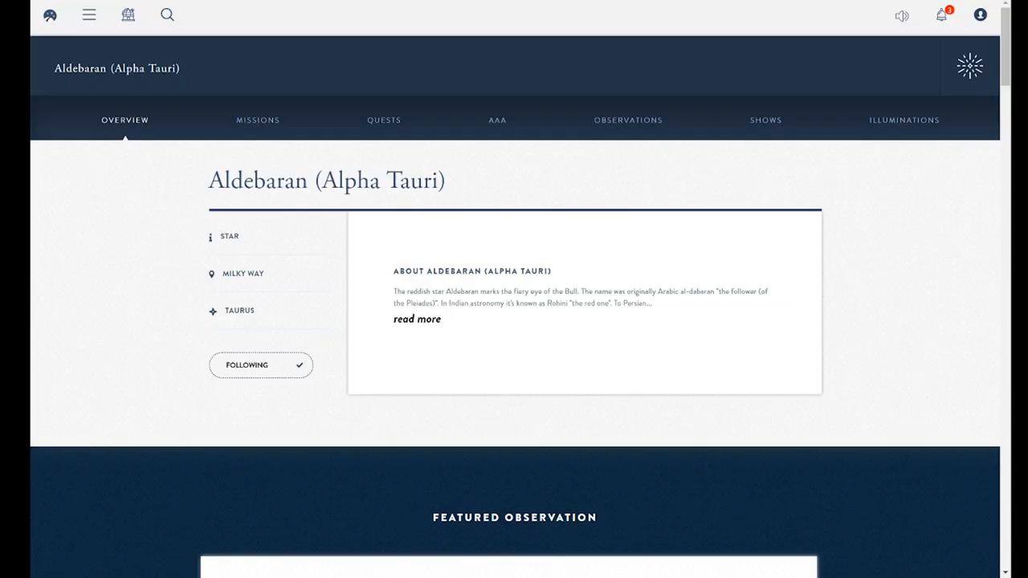
# - Switch the Aldebaran (Alpha Tauri) page from Overview to its Ask an Astronomer section
pyautogui.click(498, 119)
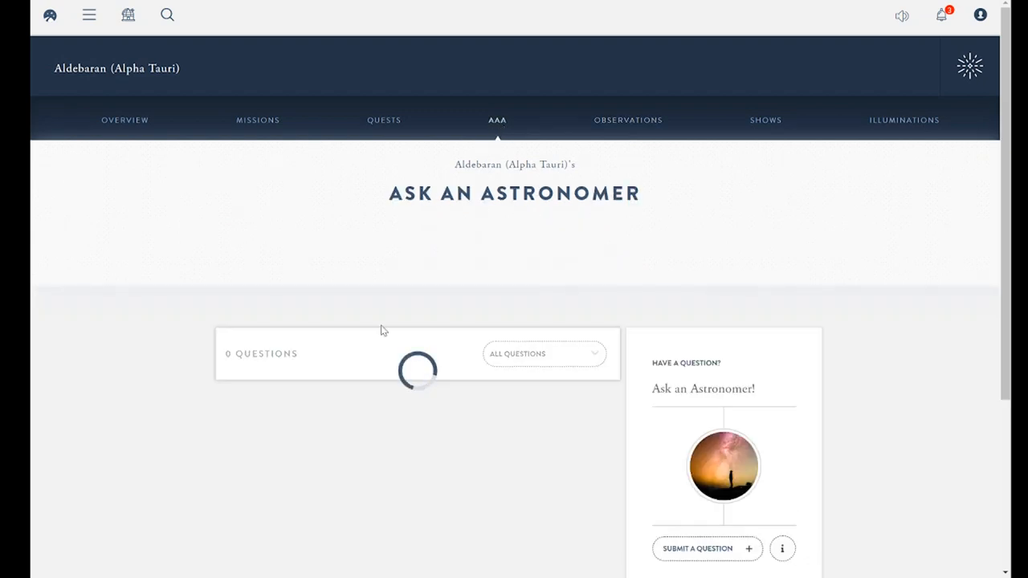